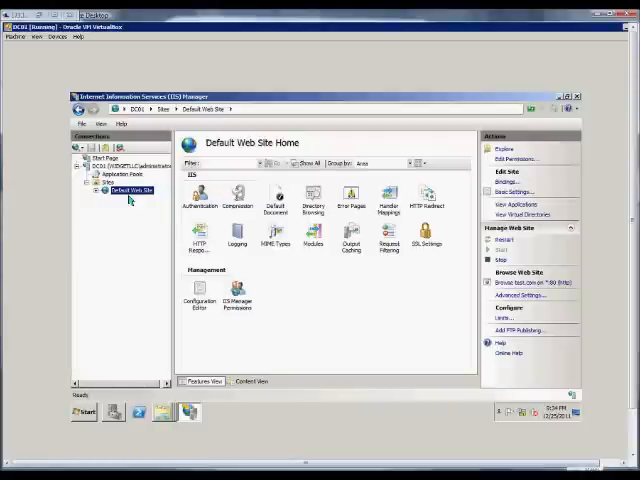
mouse_move(128, 190)
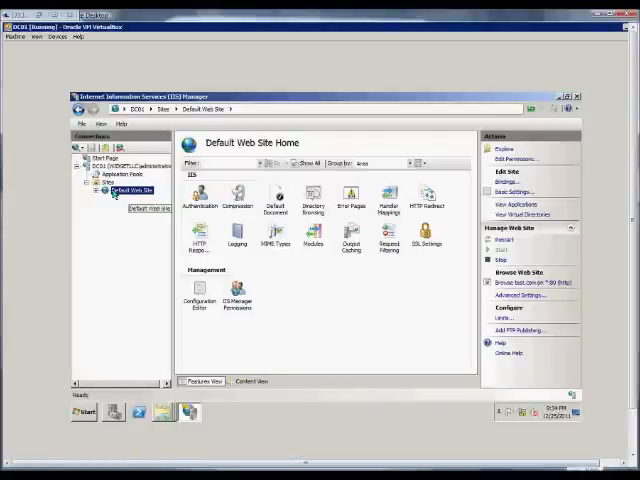
mouse_move(112, 368)
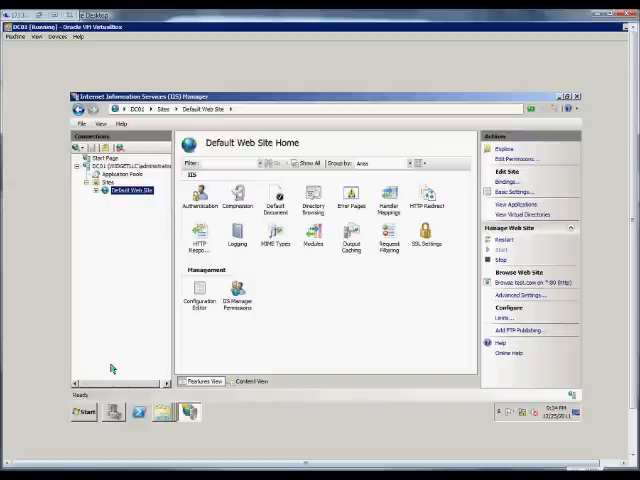
mouse_move(130, 212)
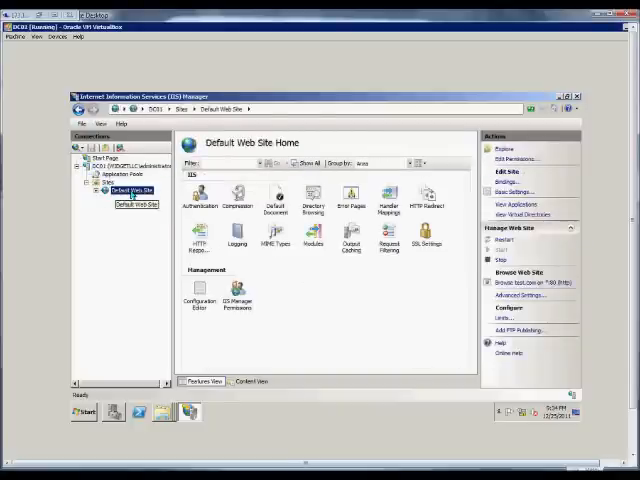
- Open the Advanced Settings dialog for Default Web Site from its context menu
right_click(128, 188)
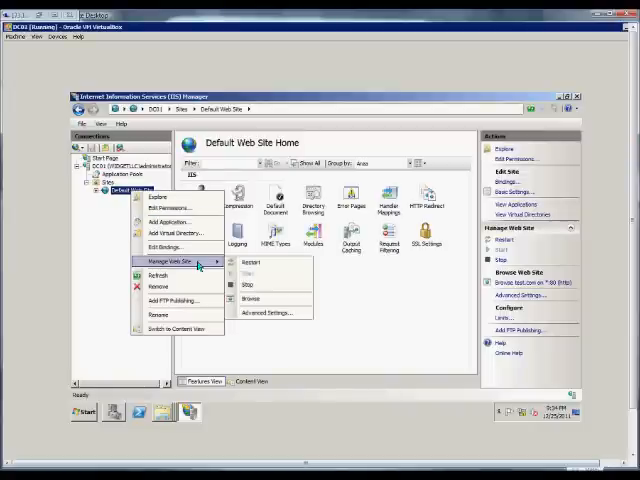
mouse_move(268, 312)
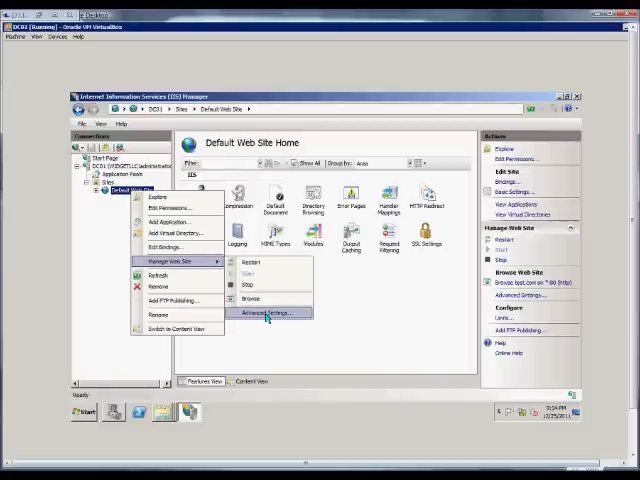
left_click(268, 312)
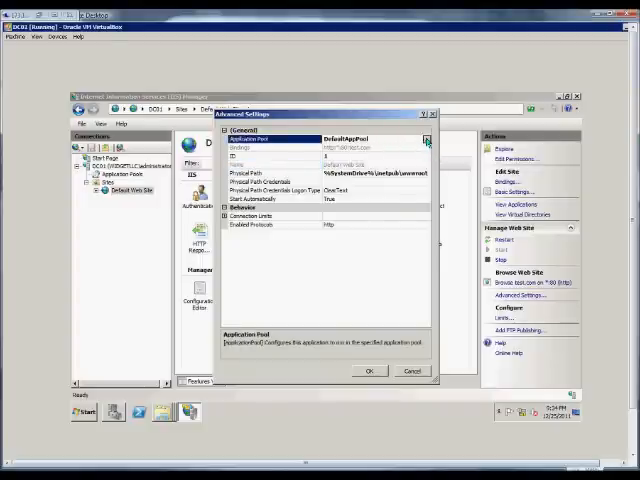
left_click(424, 136)
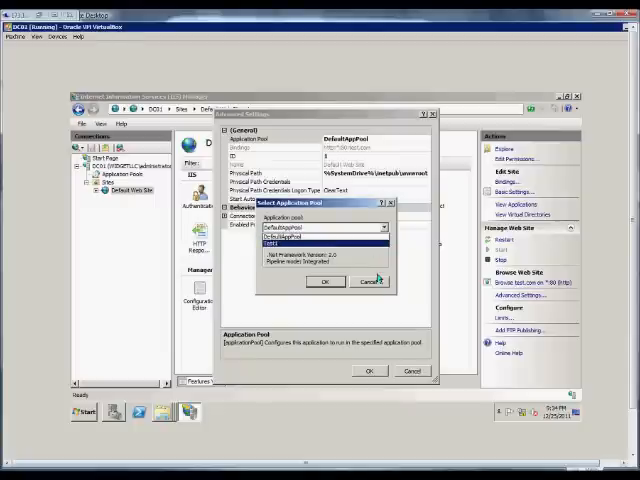
left_click(324, 280)
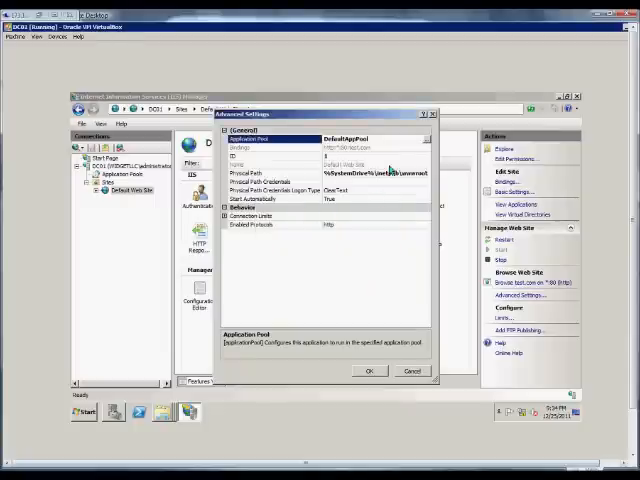
left_click(270, 148)
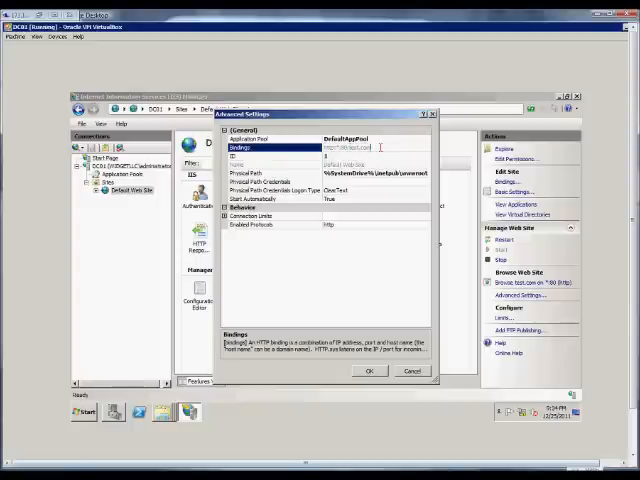
mouse_move(404, 140)
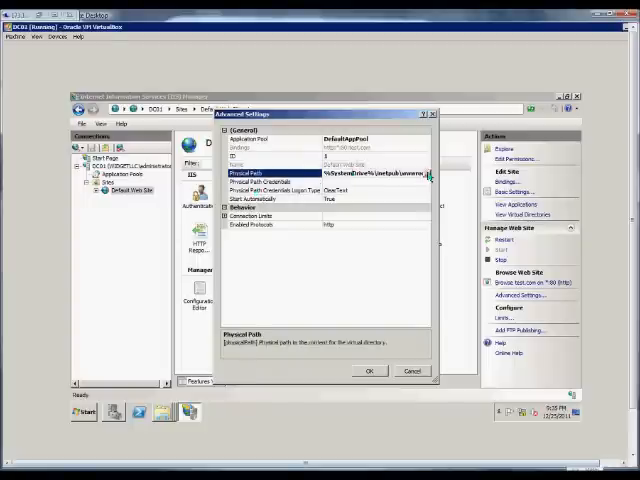
left_click(426, 176)
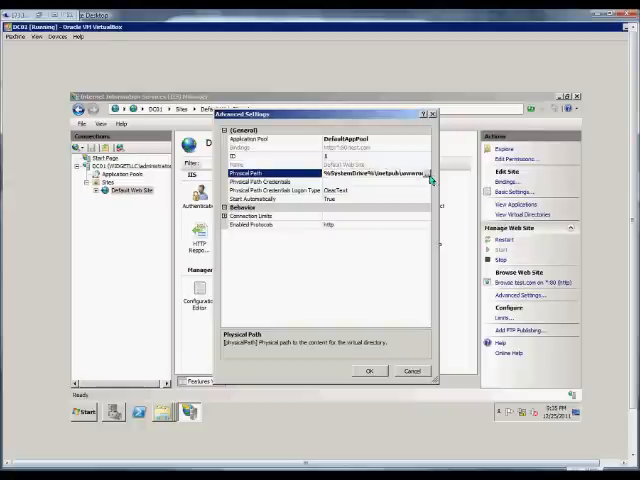
left_click(430, 178)
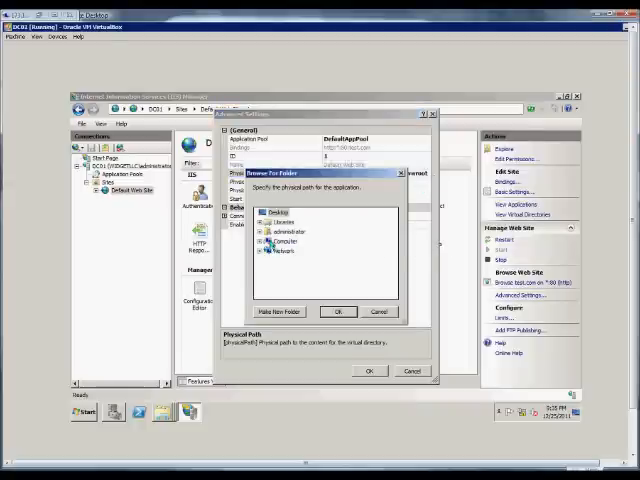
left_click(262, 246)
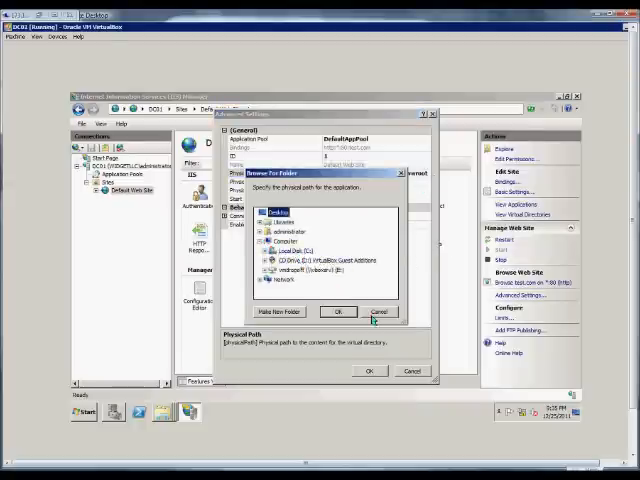
left_click(380, 312)
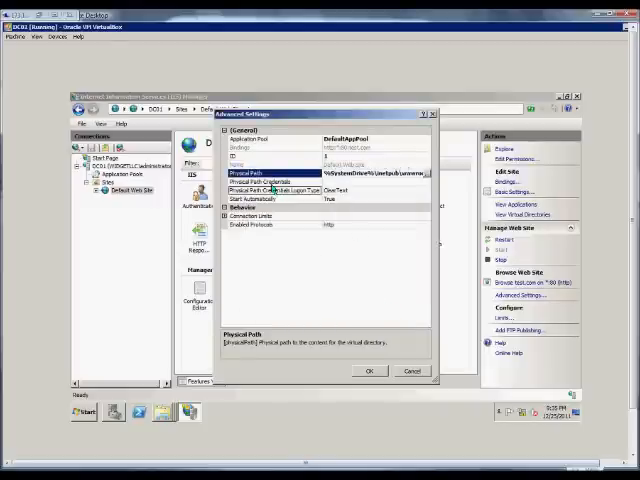
left_click(280, 184)
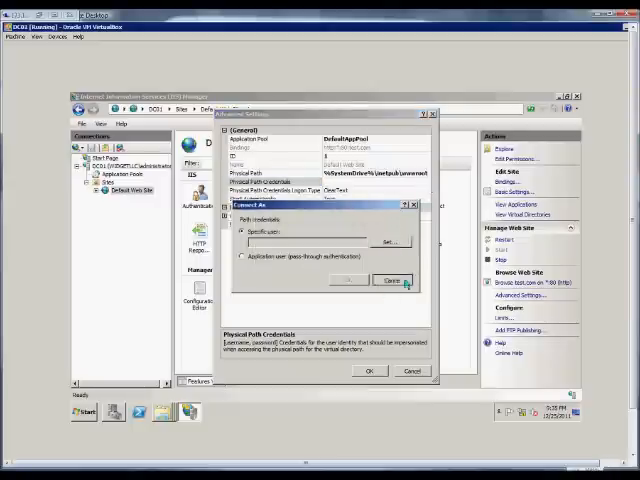
left_click(390, 280)
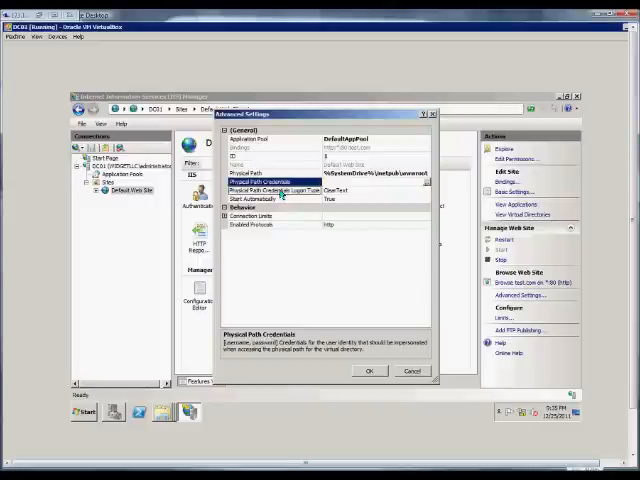
left_click(280, 188)
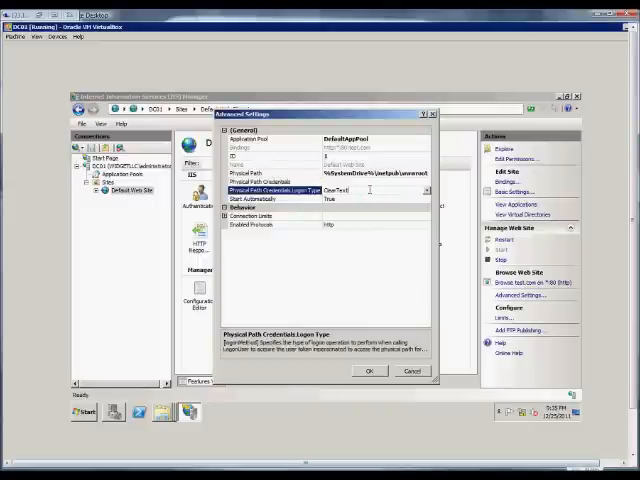
left_click(426, 190)
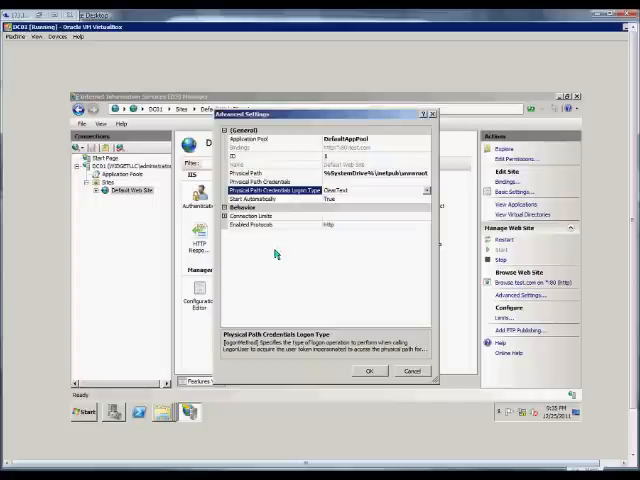
- Review the Start Automatically setting and expand the Connection Limits group
left_click(280, 198)
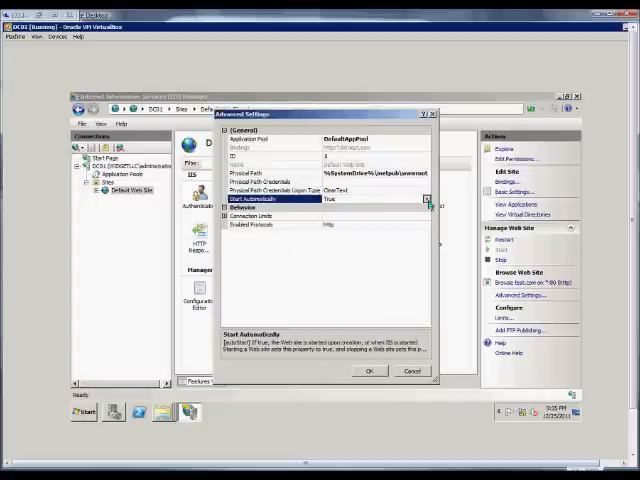
left_click(424, 200)
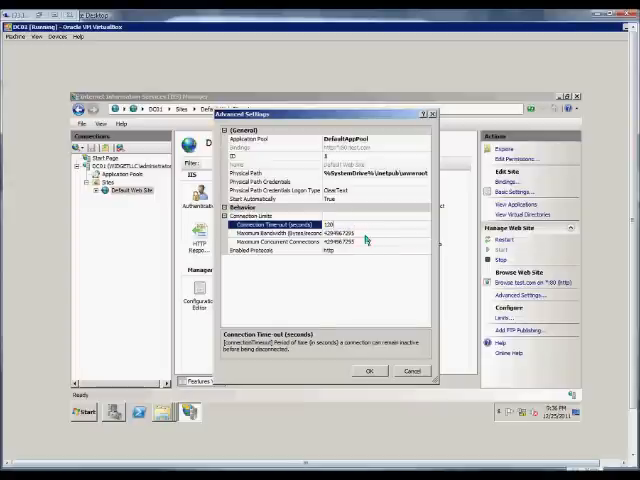
left_click(290, 232)
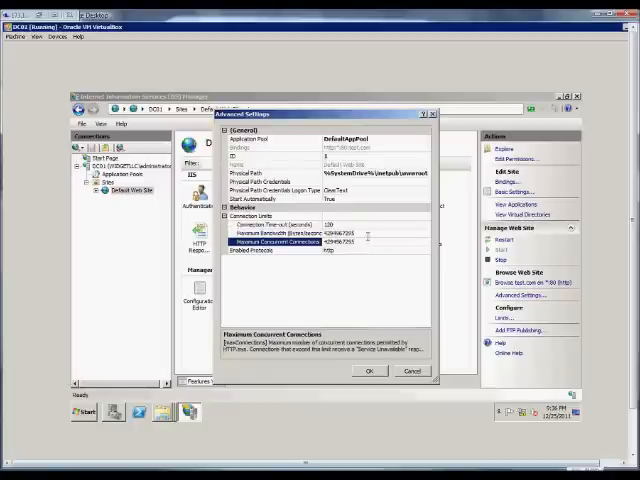
left_click(300, 232)
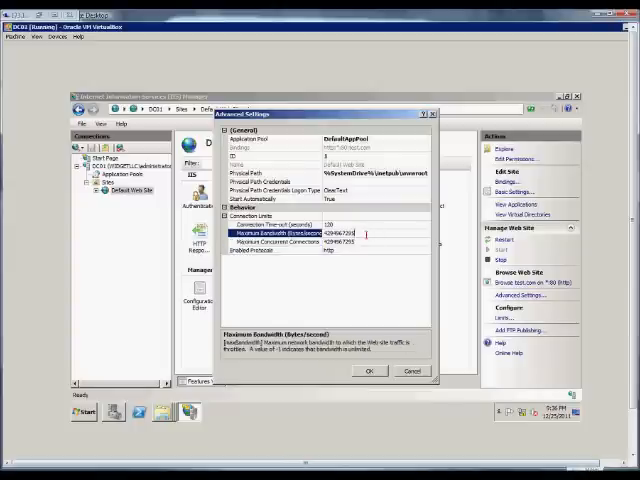
left_click(290, 242)
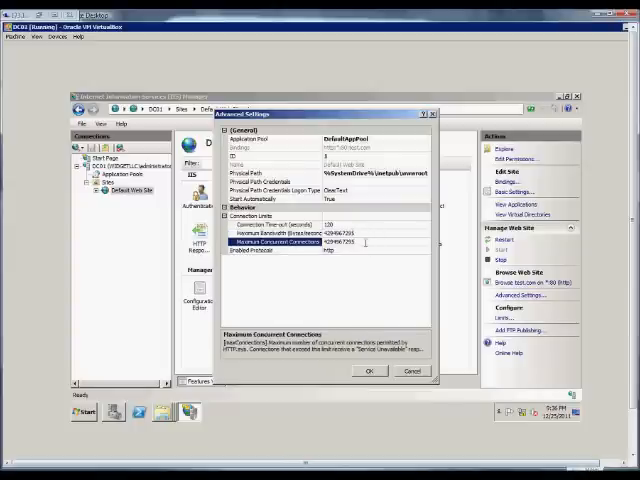
mouse_move(356, 260)
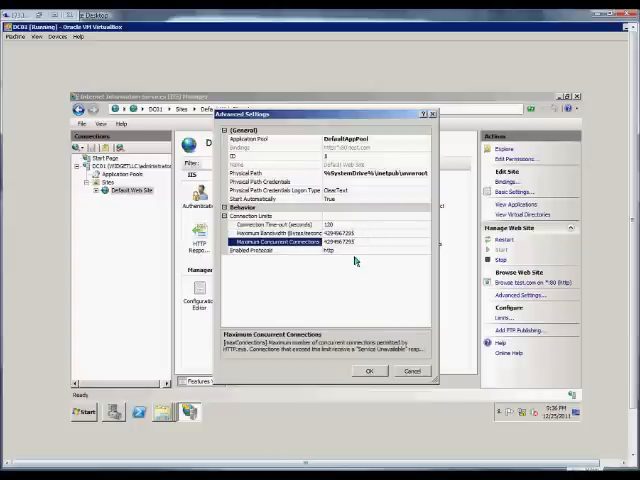
left_click(290, 250)
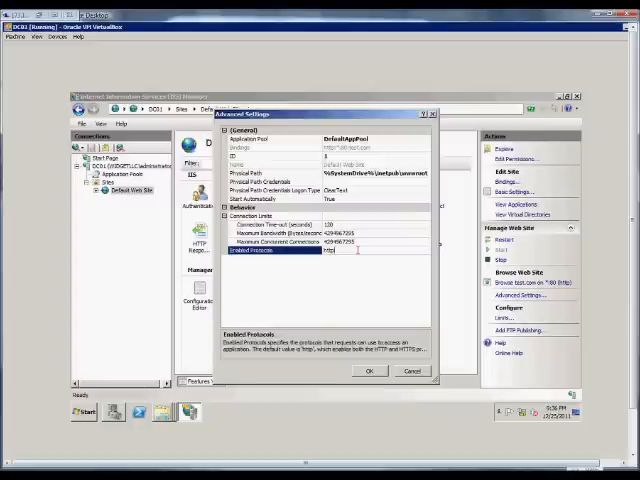